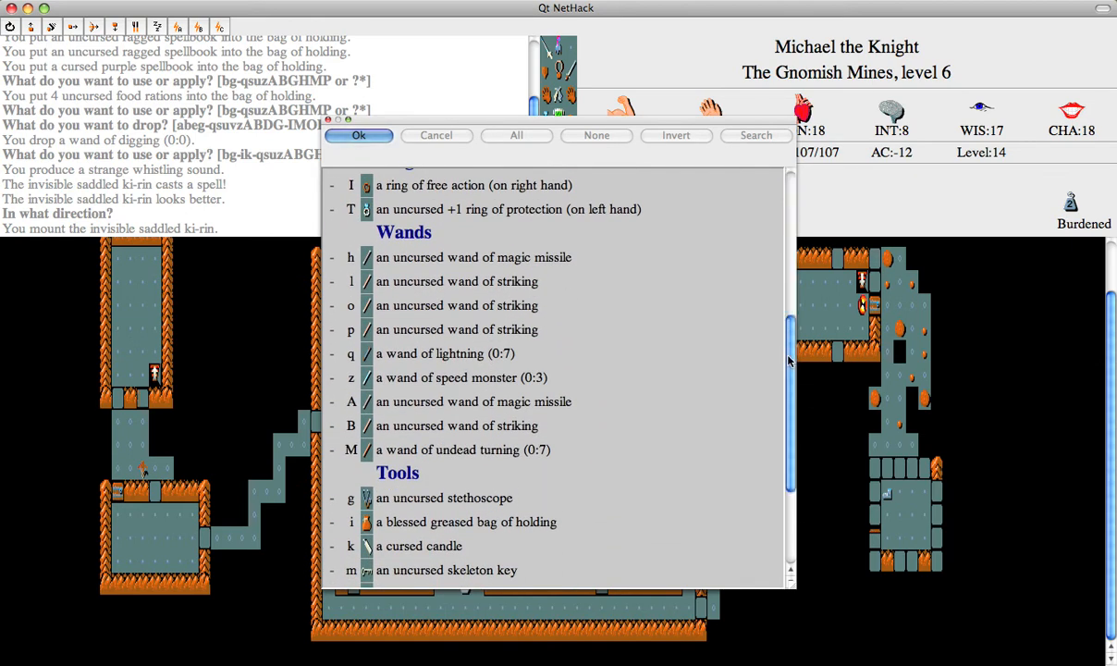
Scroll through the knight's inventory before applying the bag of holding
scroll(down, 3)
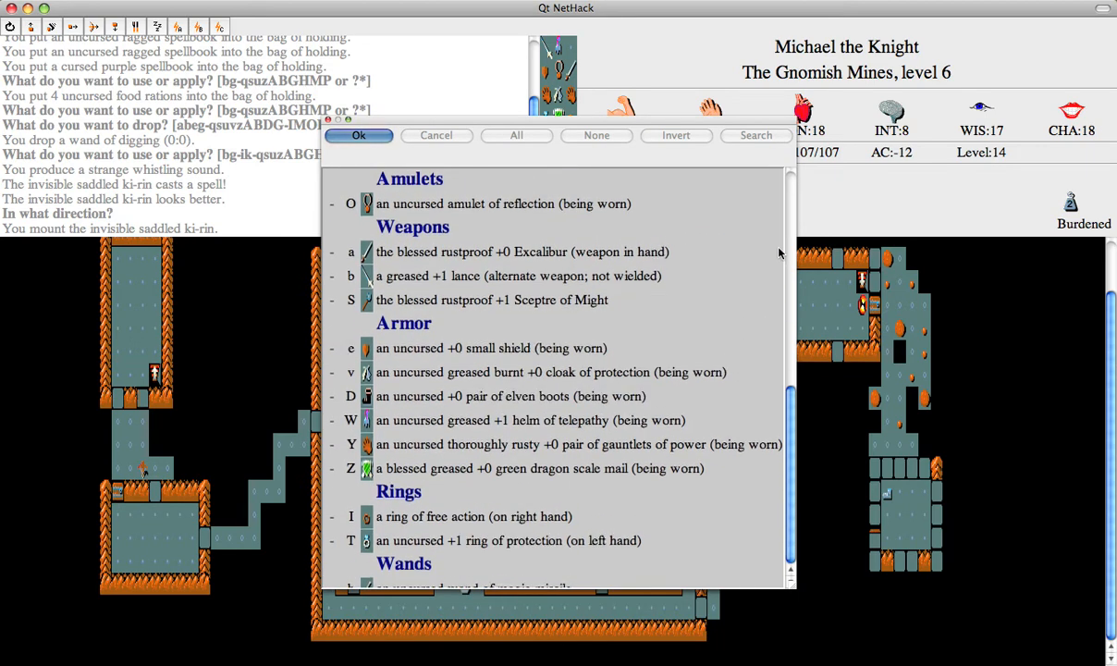
scroll(down, 3)
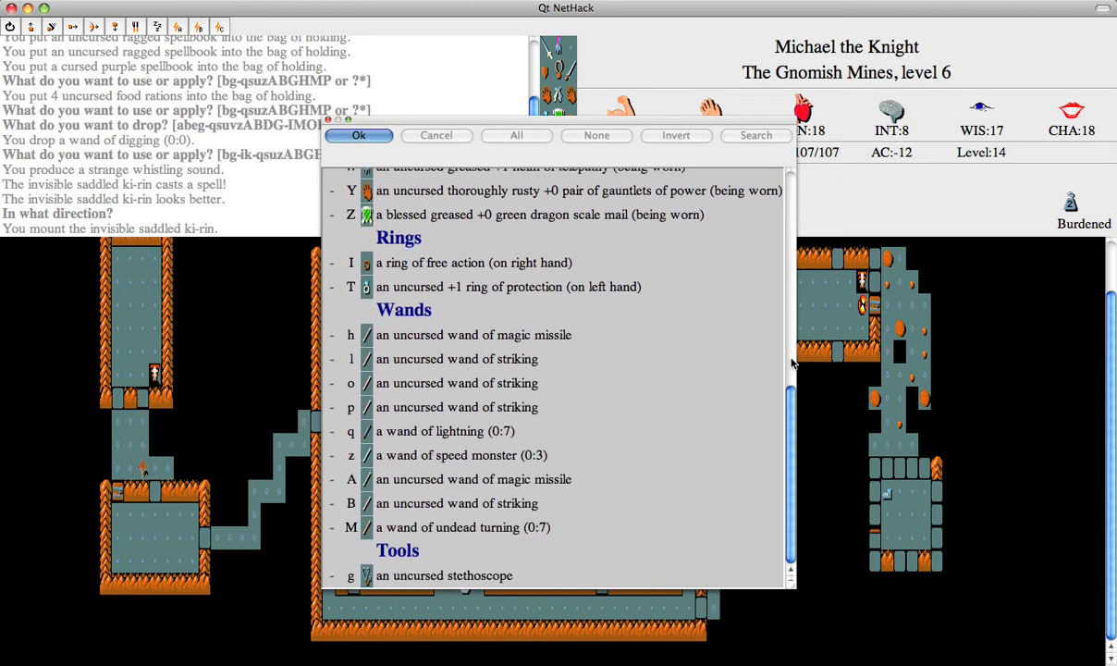
scroll(down, 3)
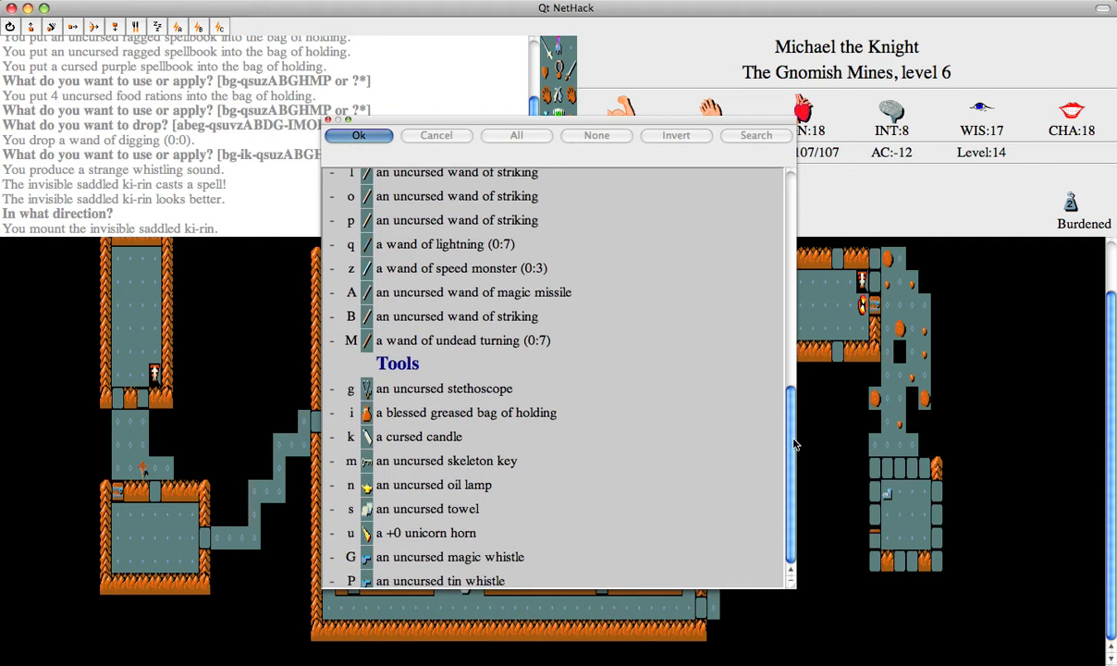
scroll(down, 3)
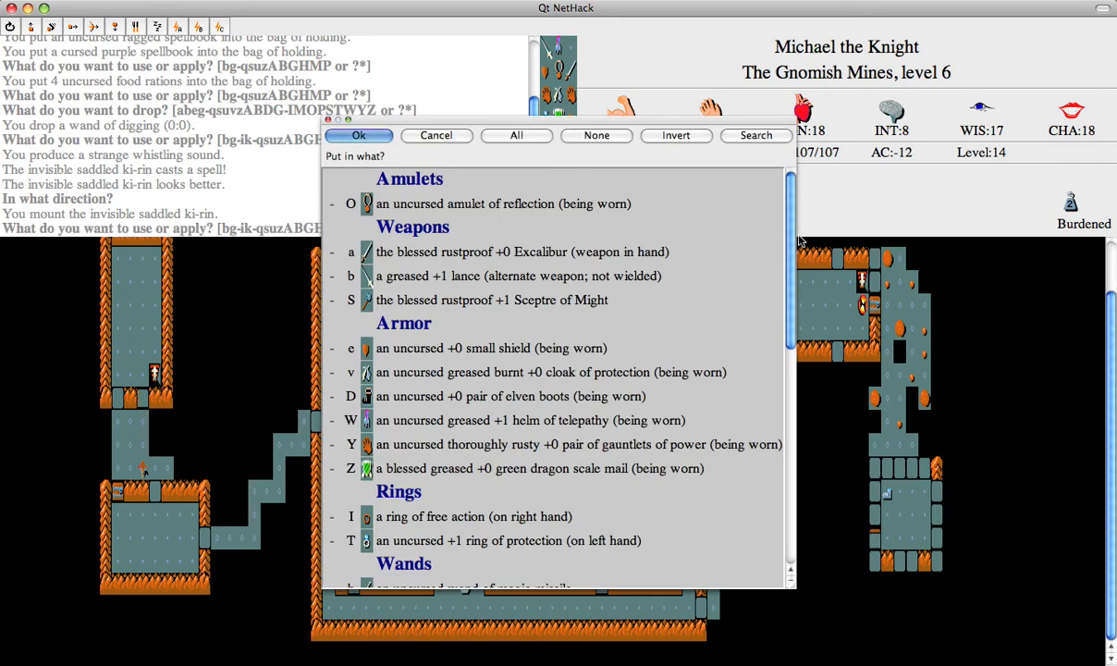
Mark the wands of speed monster and undead turning with the others and stow them in the bag
scroll(down, 3)
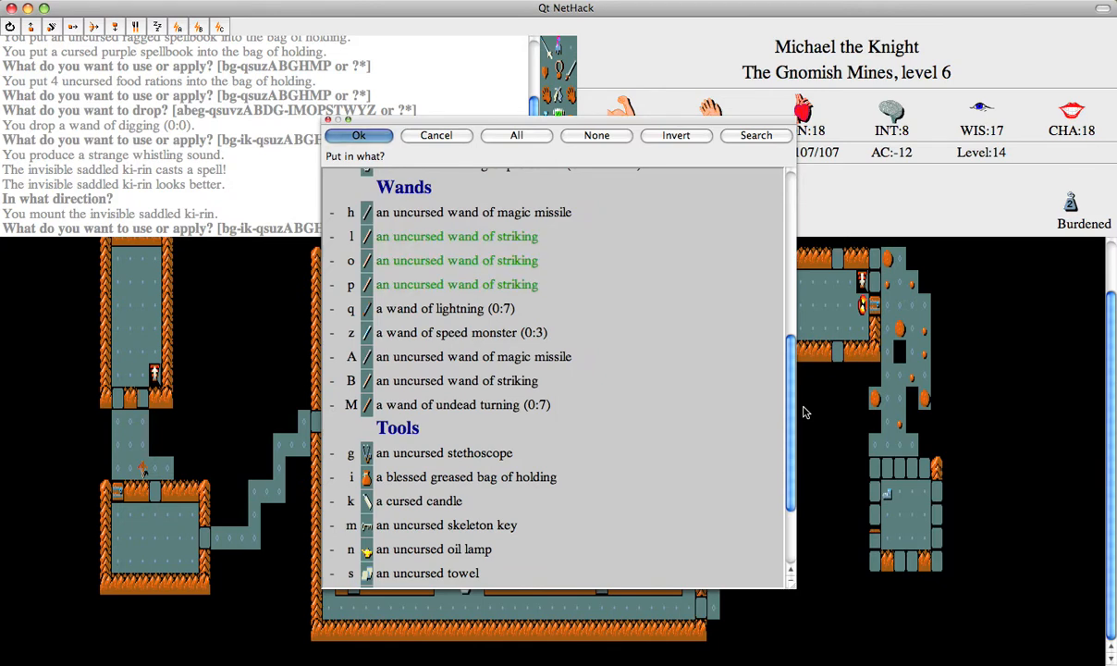
click(460, 333)
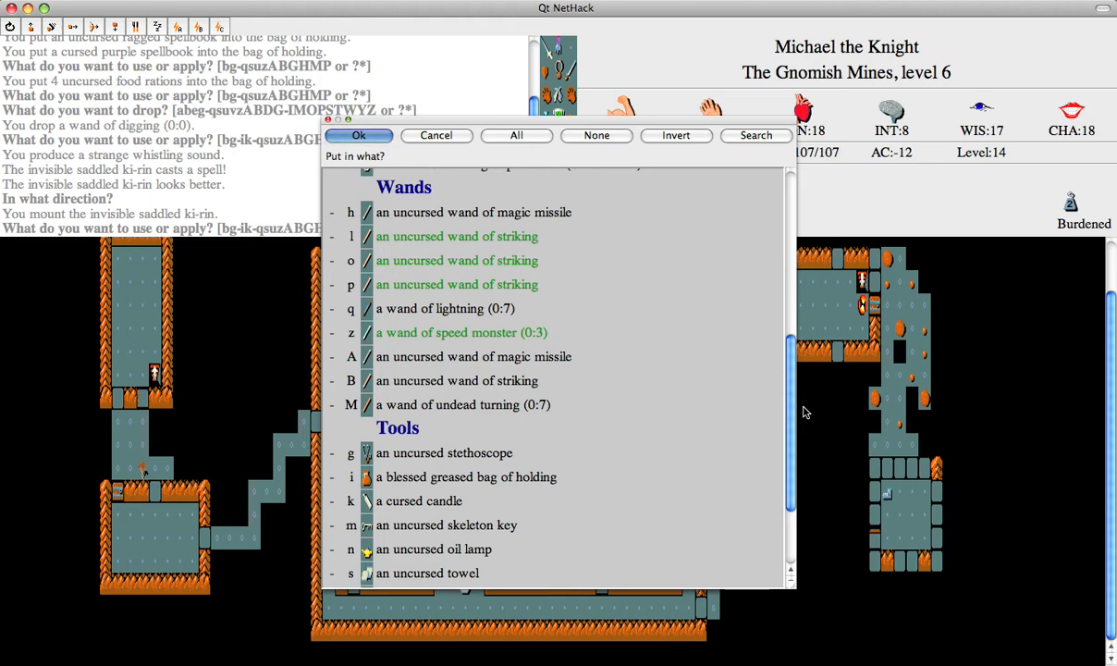
click(463, 403)
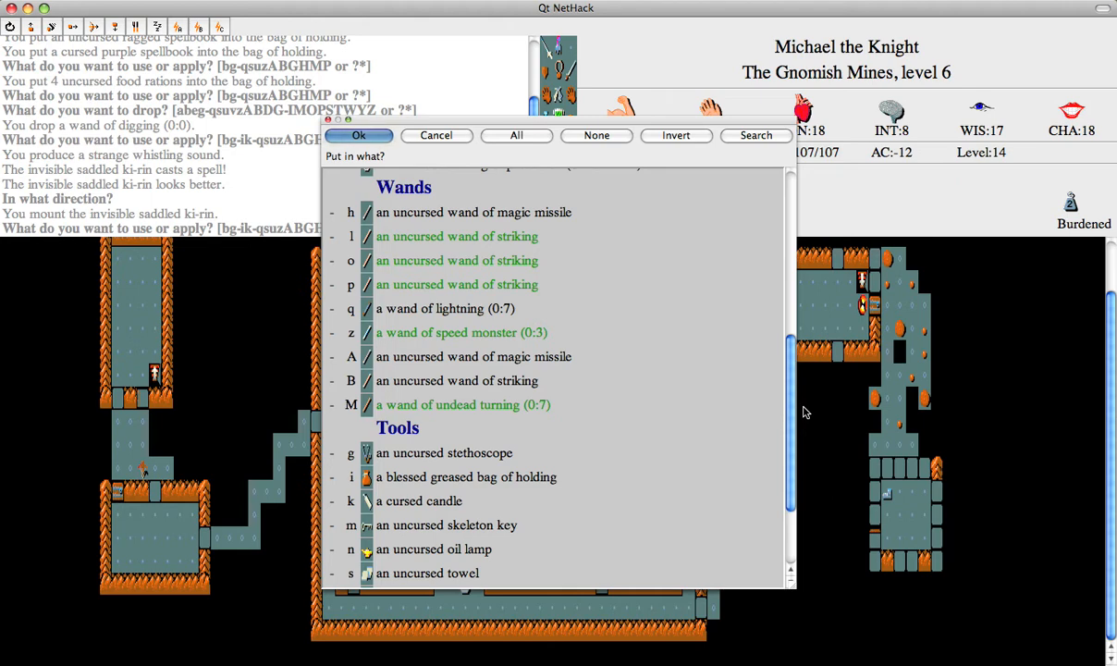
click(359, 135)
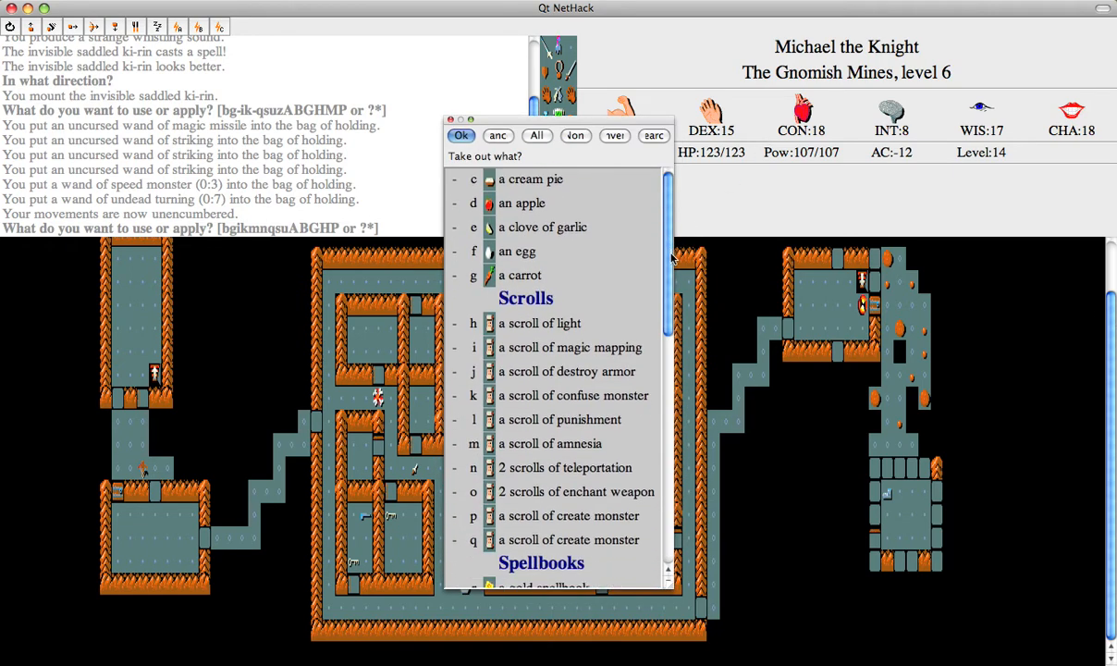
Scroll the 'Take out what?' list to select all the scrolls in the bag
scroll(down, 3)
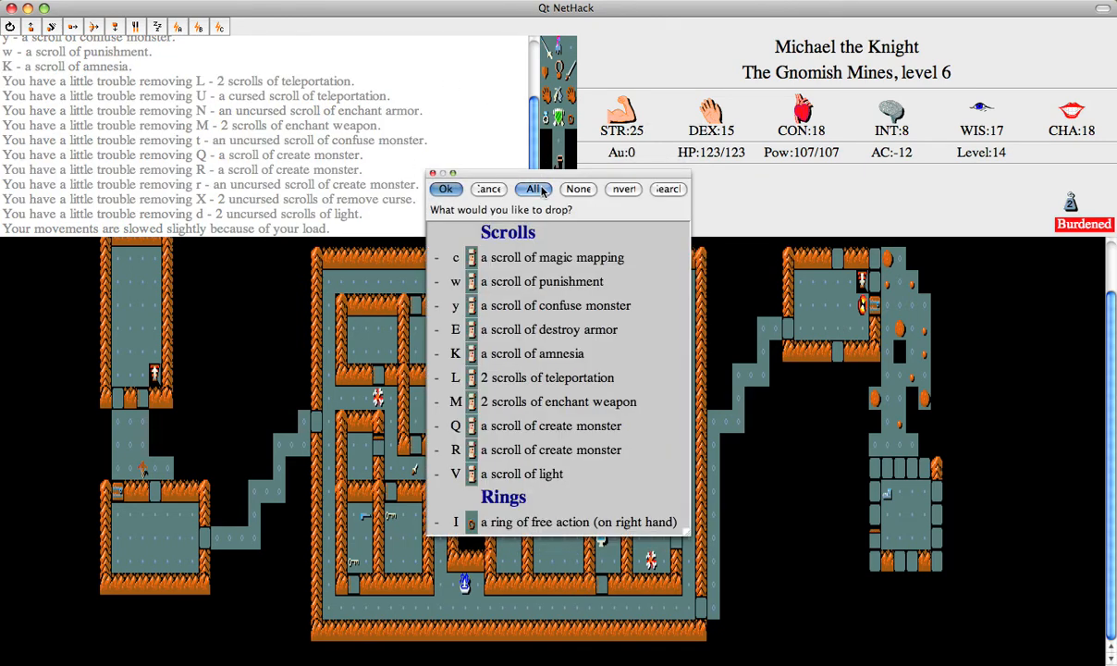
Drop every carried scroll on the altar to reveal which are blessed or cursed
click(533, 189)
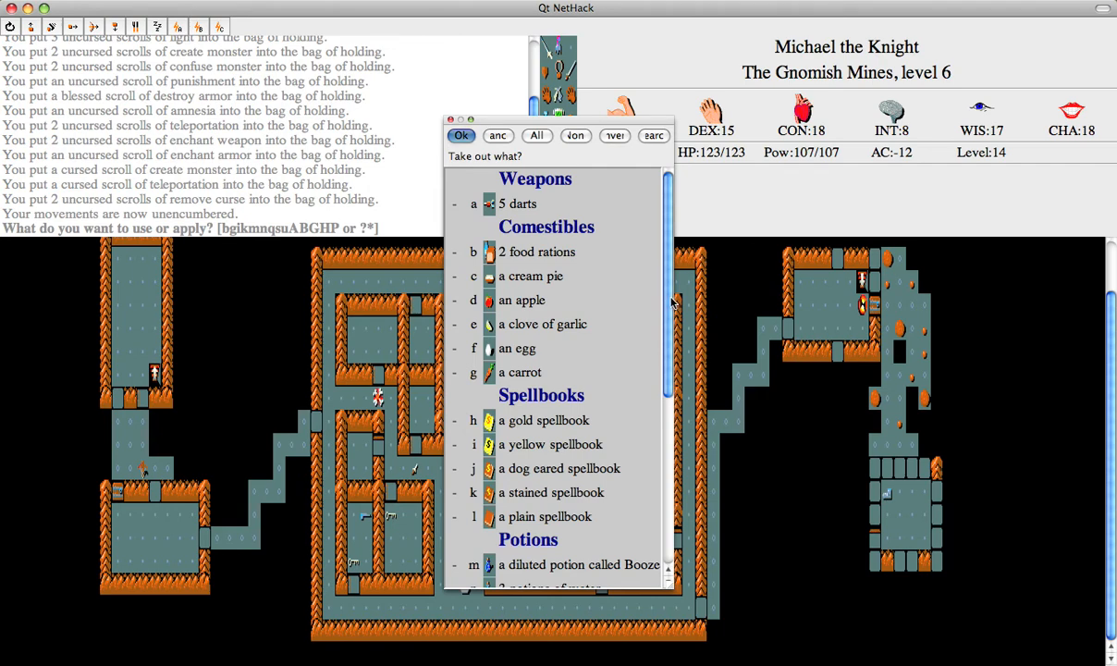
Take the spellbooks and water potions from the bag and choose those item kinds to drop on the altar
scroll(down, 3)
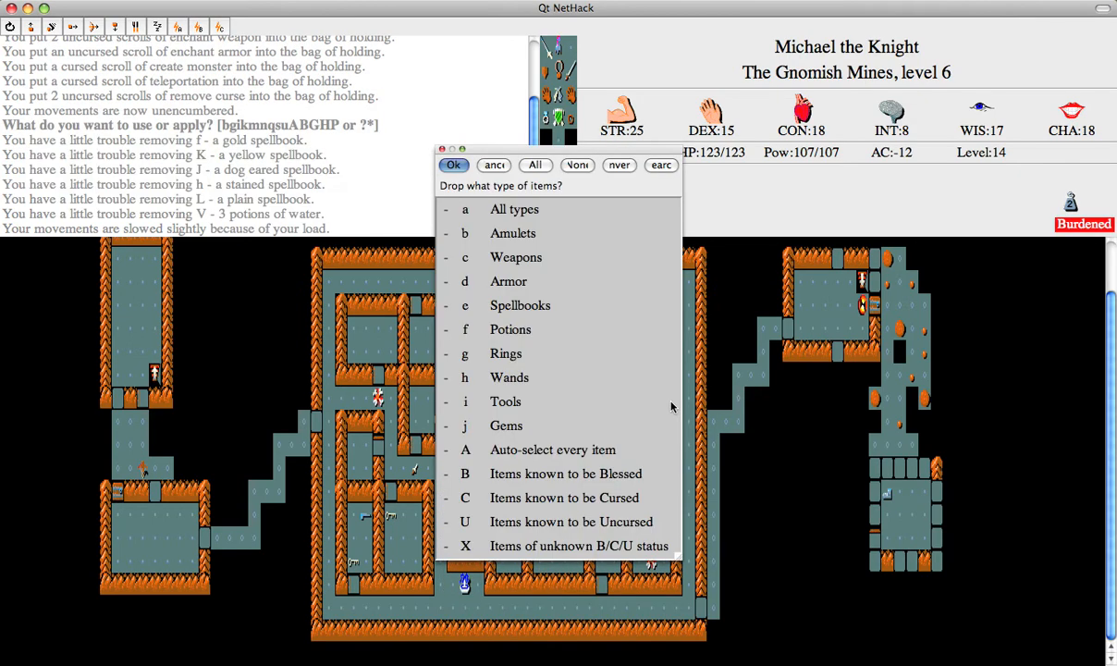
click(453, 164)
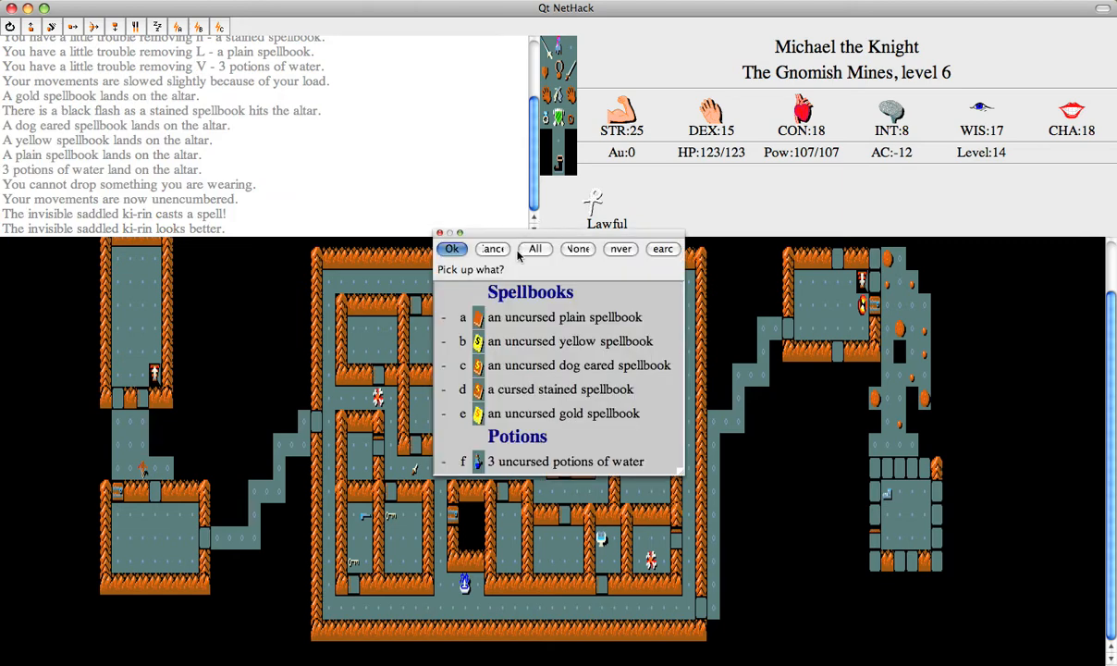
Pick up everything lying on the altar before returning it to the bag
click(535, 248)
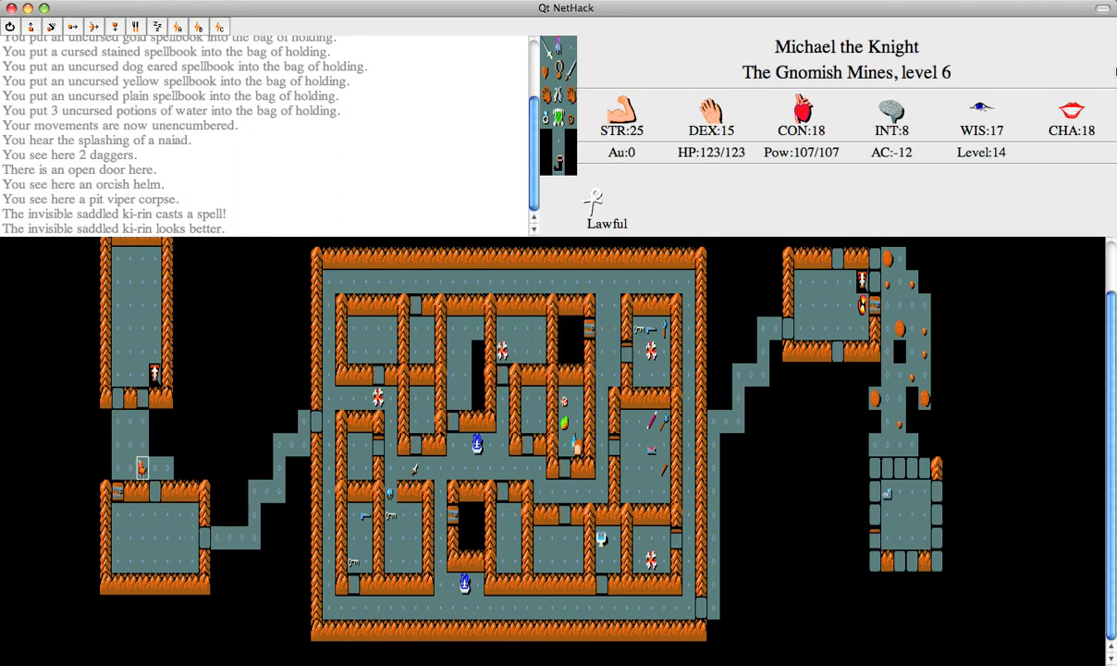
Descend the stairs from level 3 to Dungeons of Doom level 4
key(<)
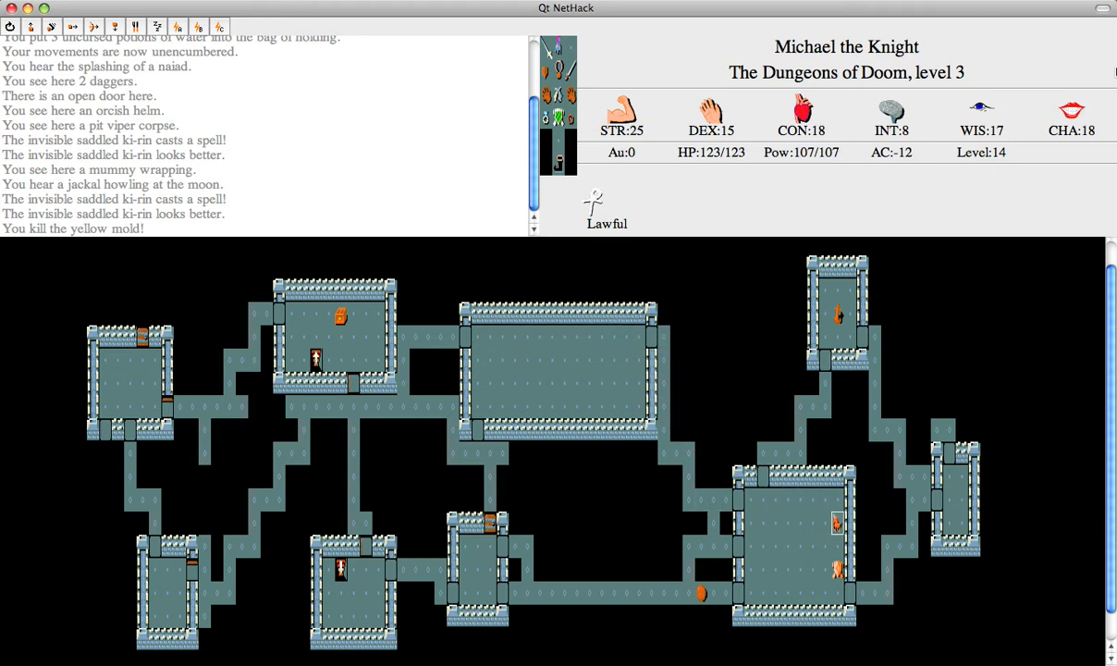
key(>)
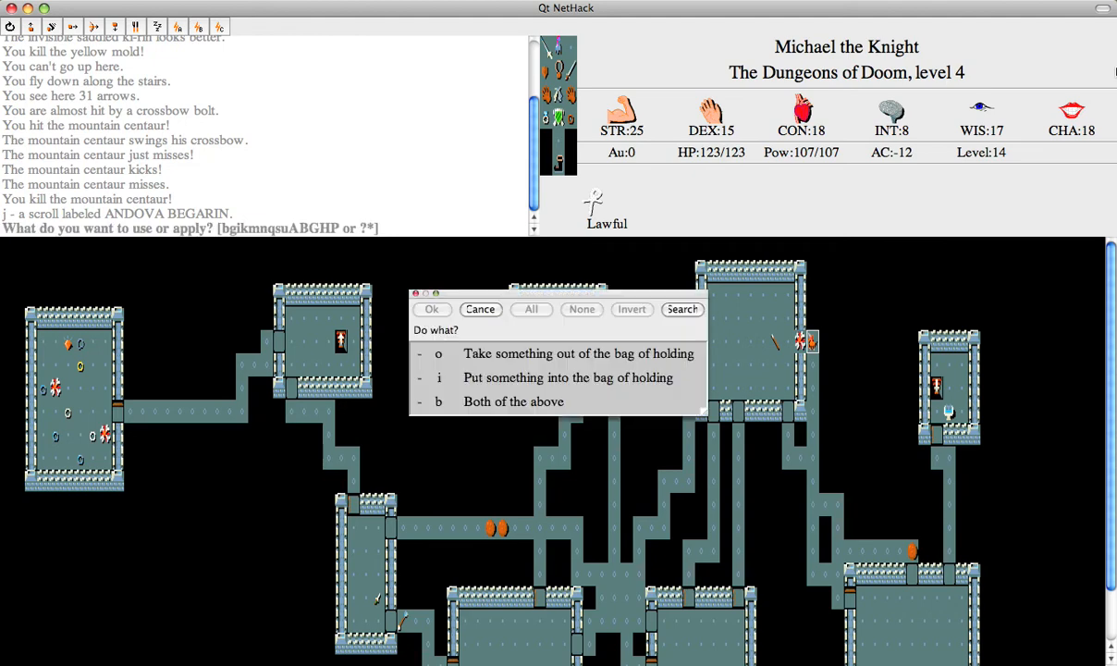
Choose to put the ANDOVA BEGARIN scroll into the bag of holding
click(566, 377)
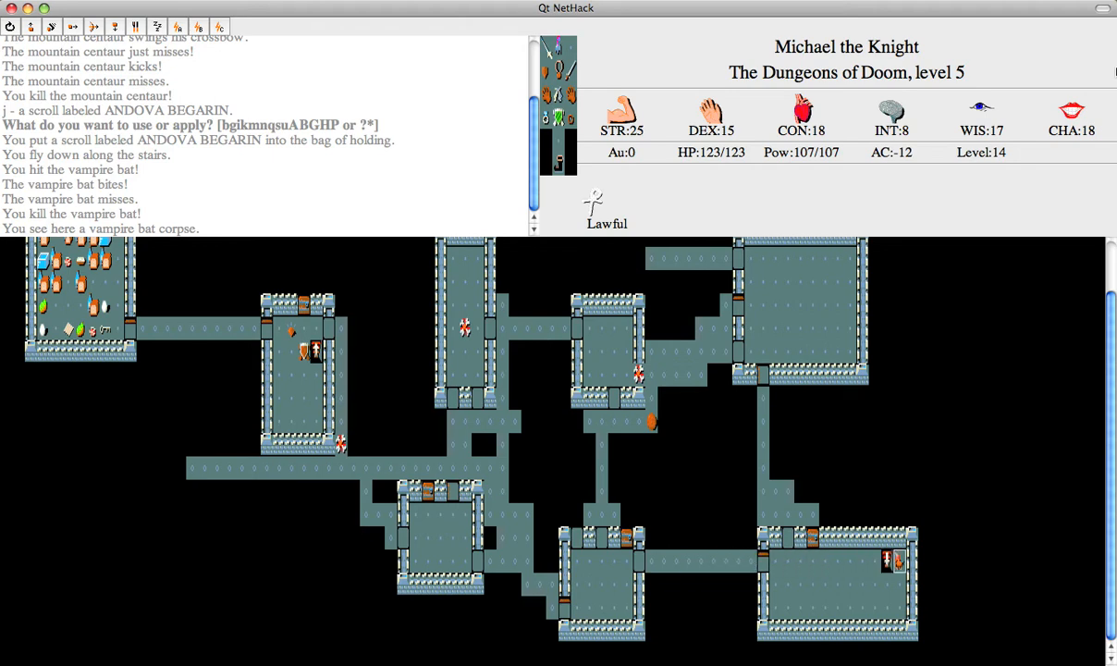
Take each down staircase in turn from level 5 through levels 6-10 down to level 11
key(>)
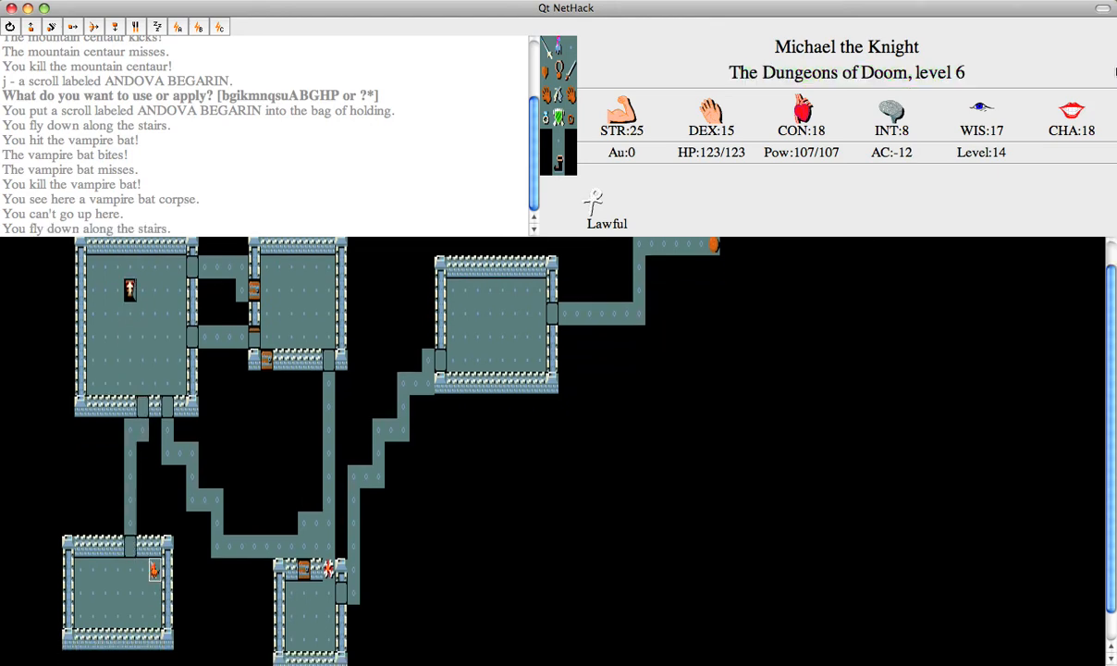
key(>)
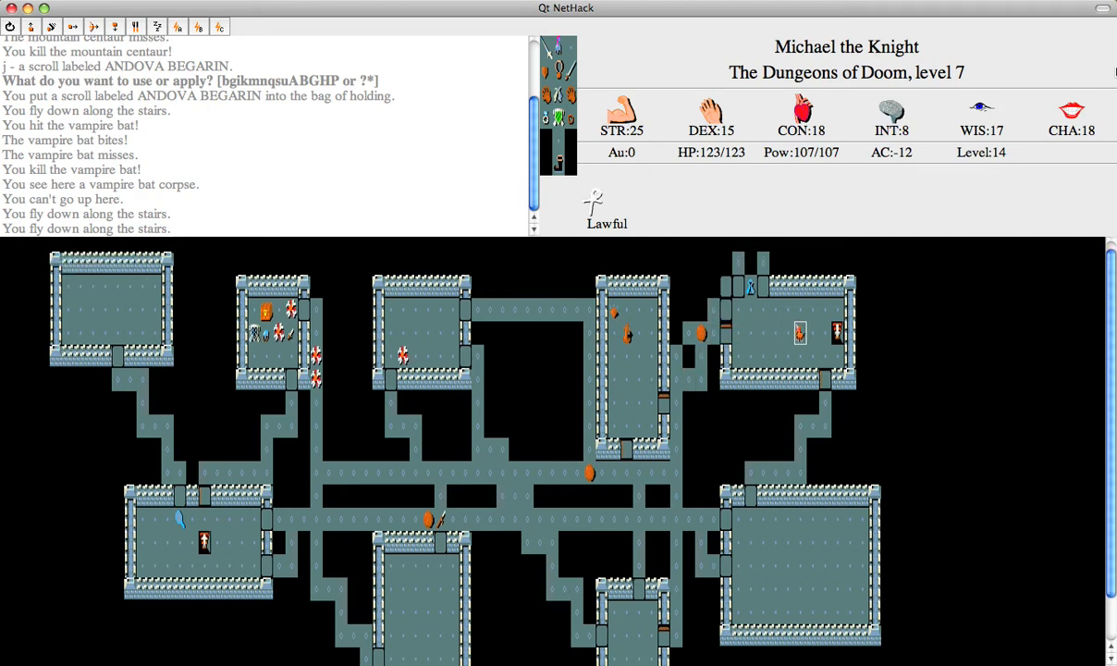
key(>)
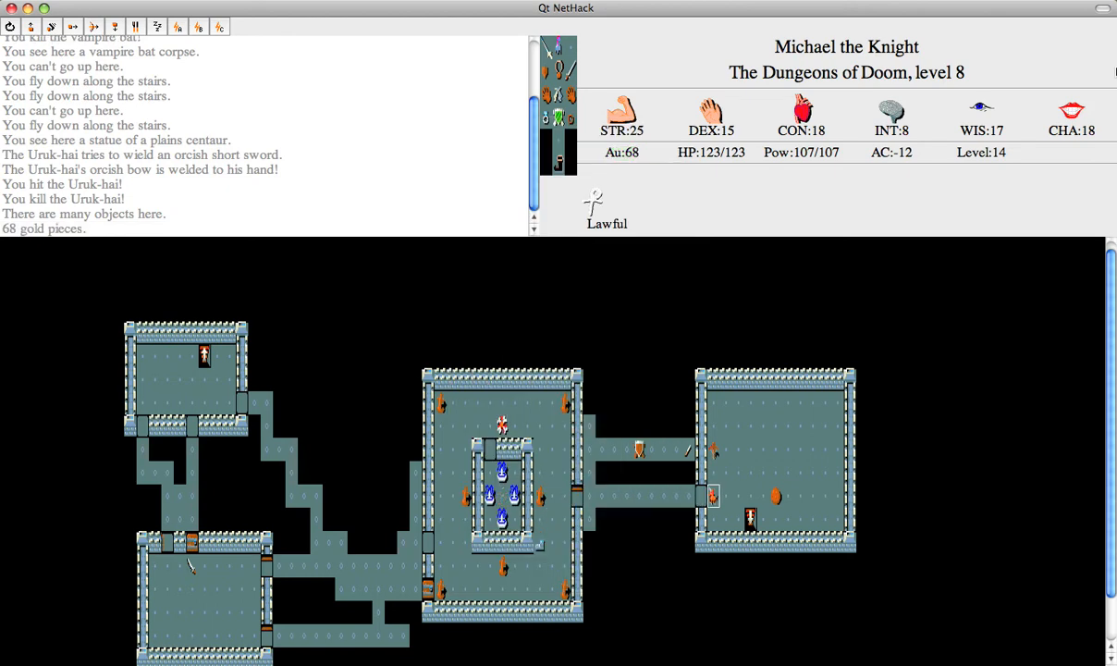
key(>)
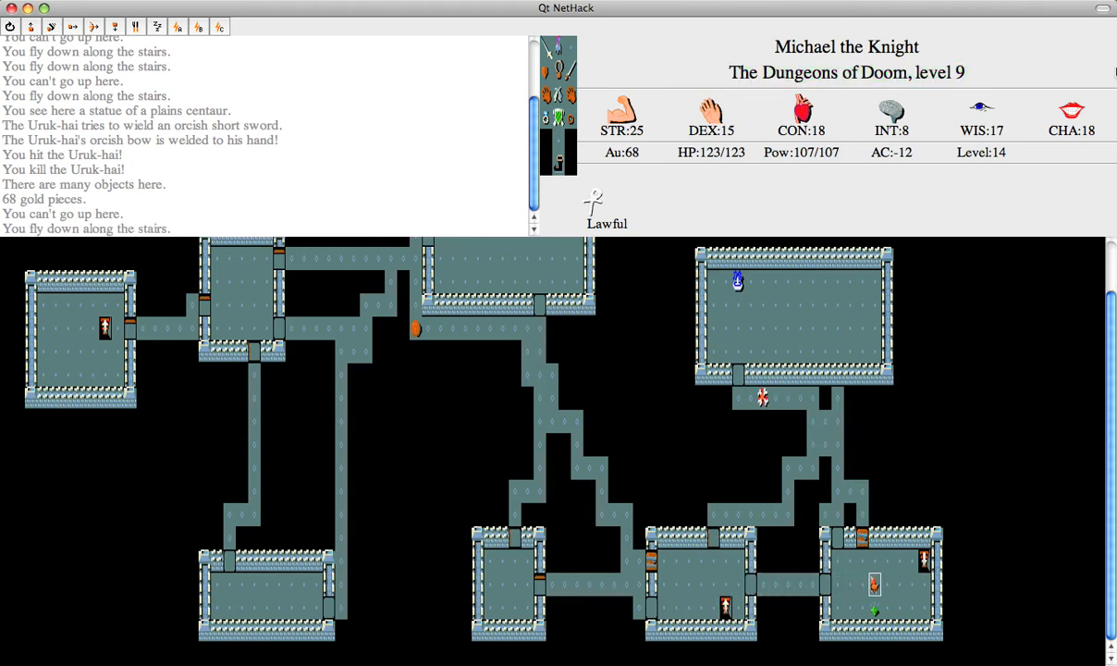
key(>)
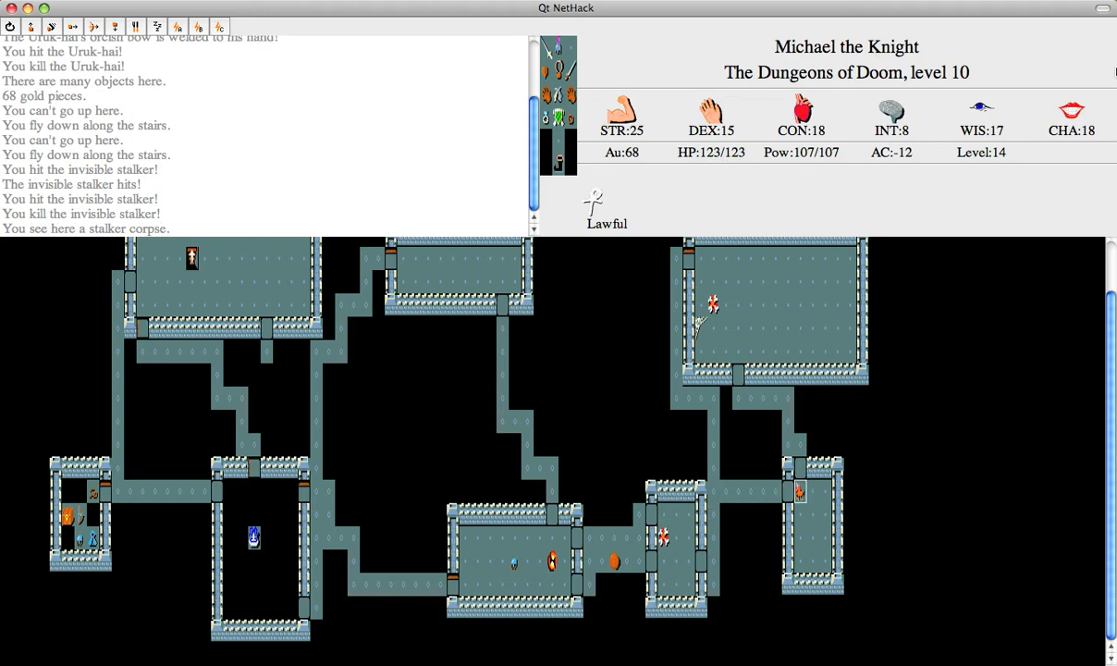
key(>)
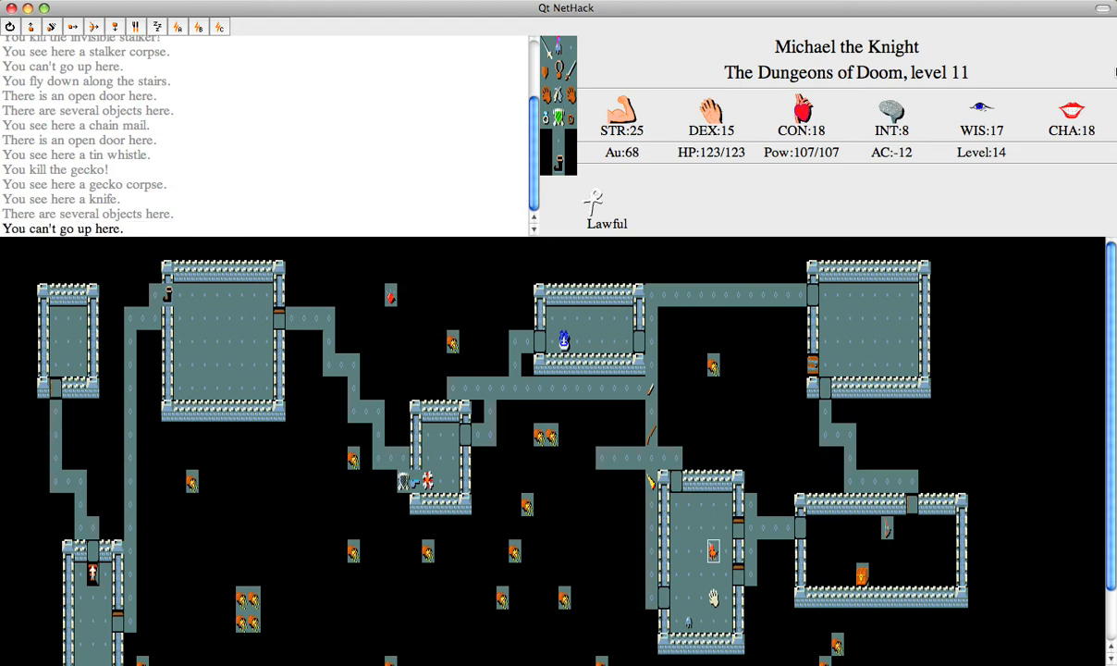
Step onto the magic portal to be transported to Home 1 at Camelot Castle
key(>)
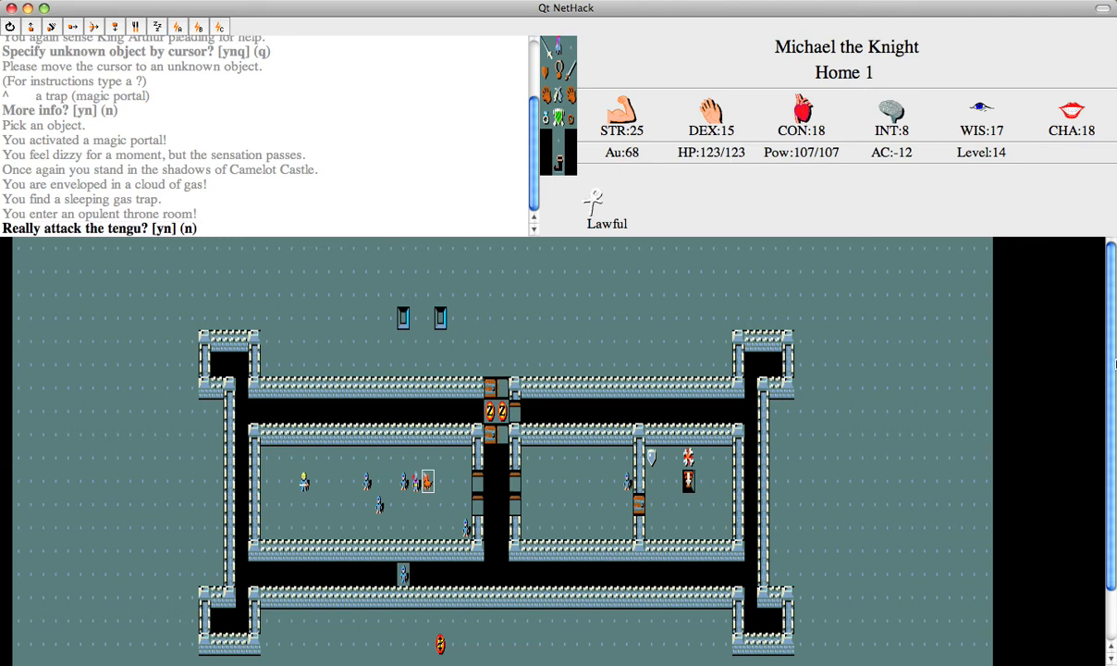
Confirm attacking the tengu so the knight kills it and eats the corpse
key(y)
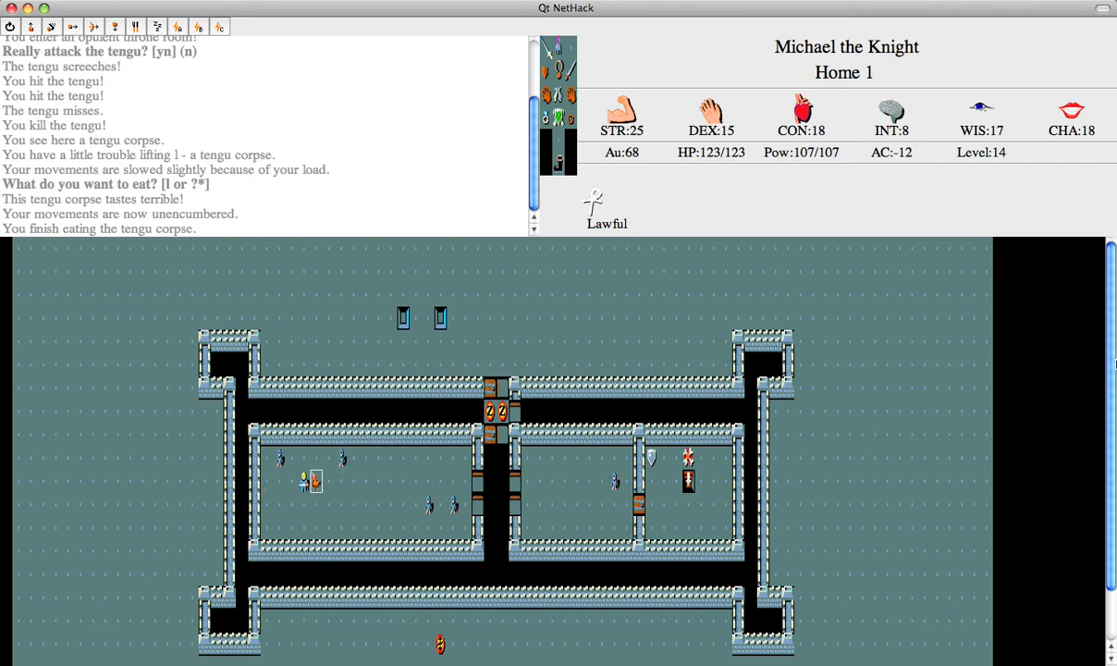
mouse_move(326, 481)
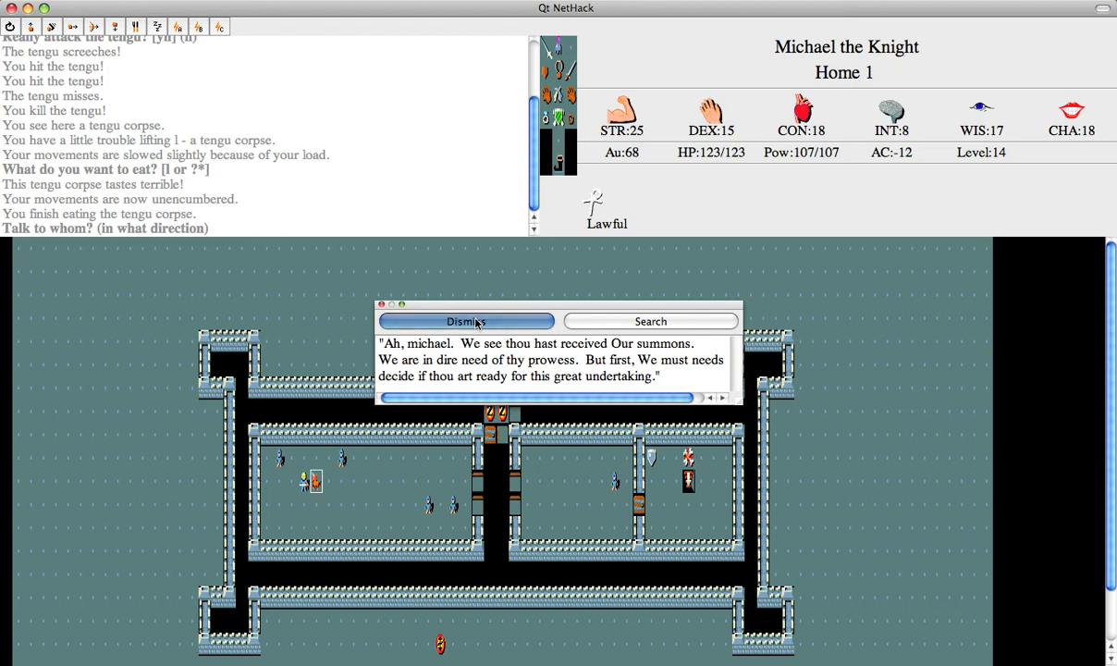
Dismiss King Arthur's summons message after hearing his speech
click(466, 322)
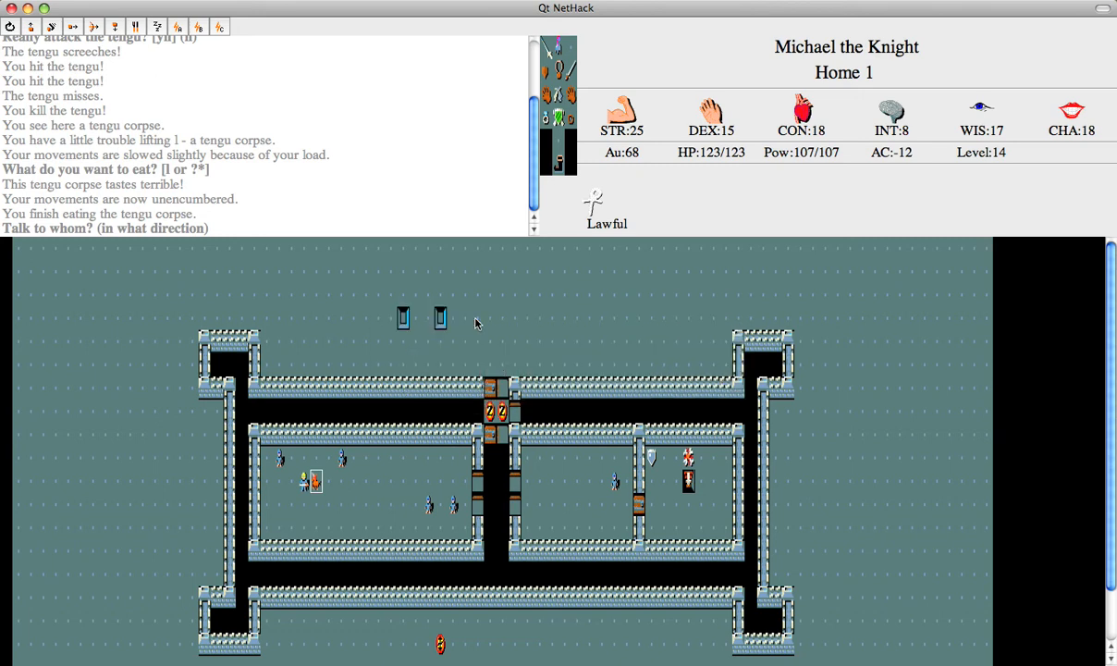